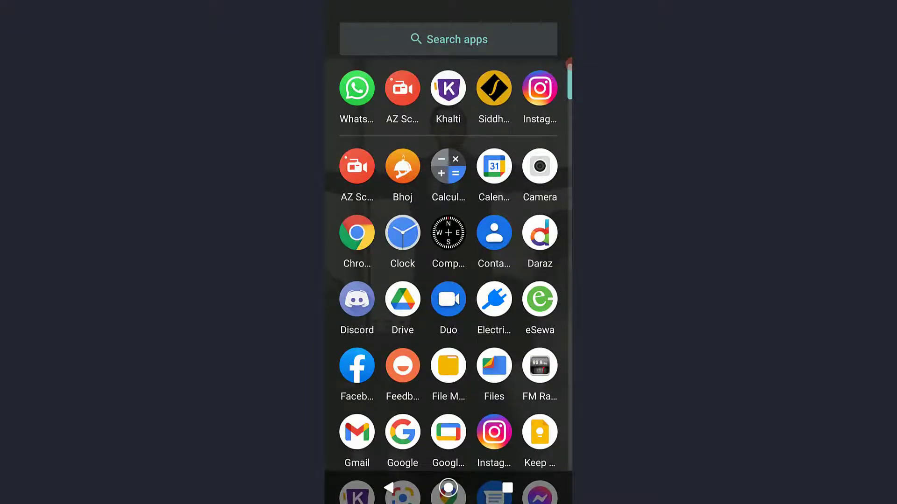
Open WhatsApp's settings from its options menu, then return to the phone's app list.
{"action": "left_click", "coordinate": [357, 88]}
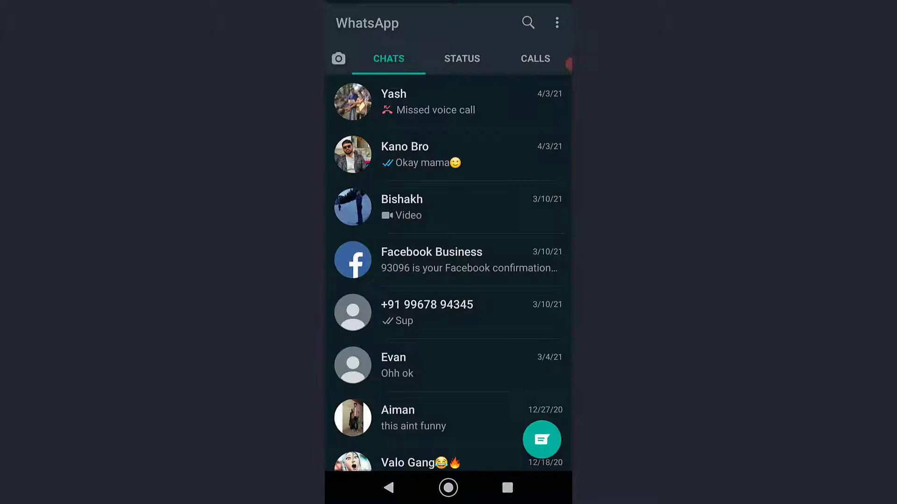
{"action": "left_click", "coordinate": [556, 23]}
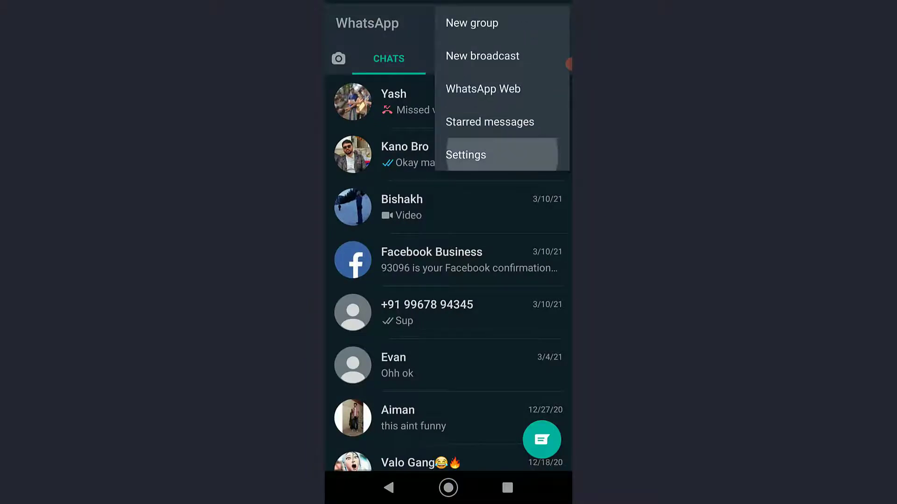
{"action": "left_click", "coordinate": [465, 155]}
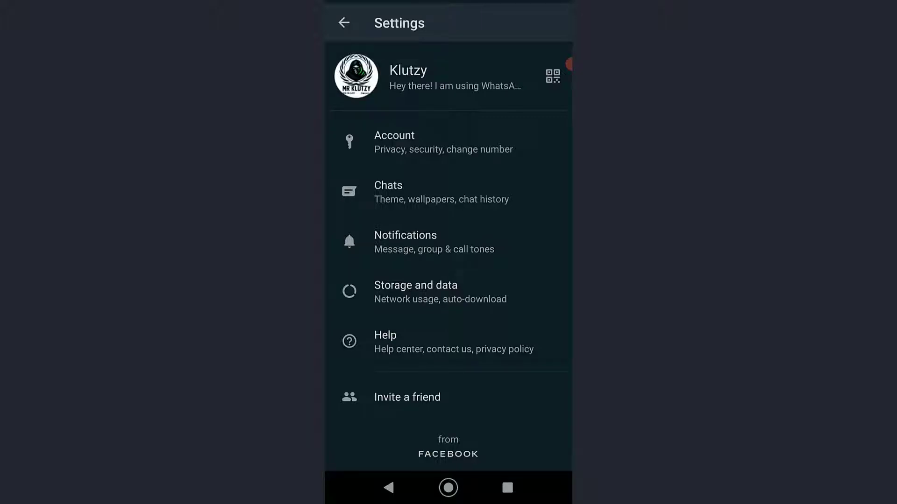
{"action": "left_click", "coordinate": [448, 488]}
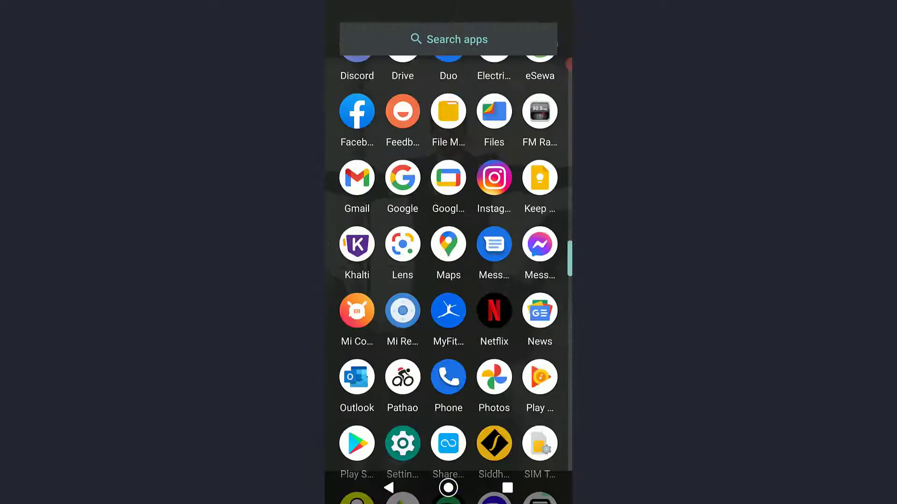
Launch Android Settings and go to the Apps & notifications page.
{"action": "left_click", "coordinate": [402, 443]}
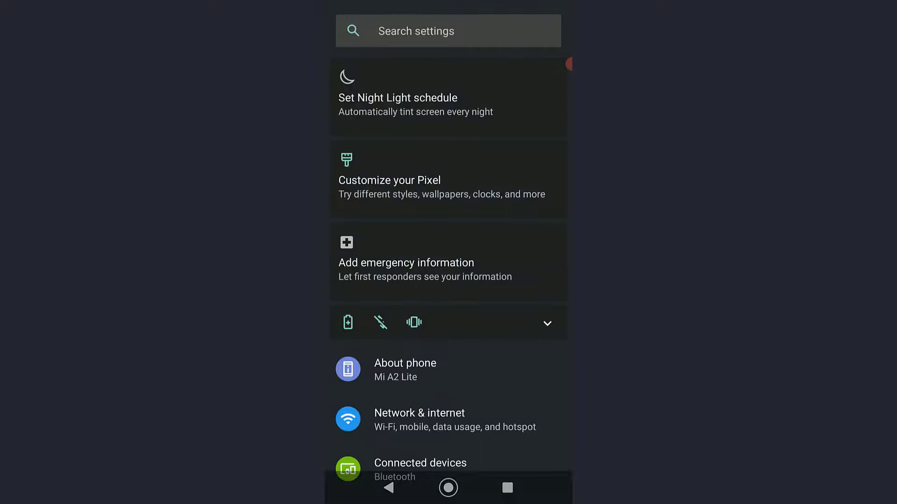
{"action": "scroll", "scroll_direction": "down", "scroll_amount": 3}
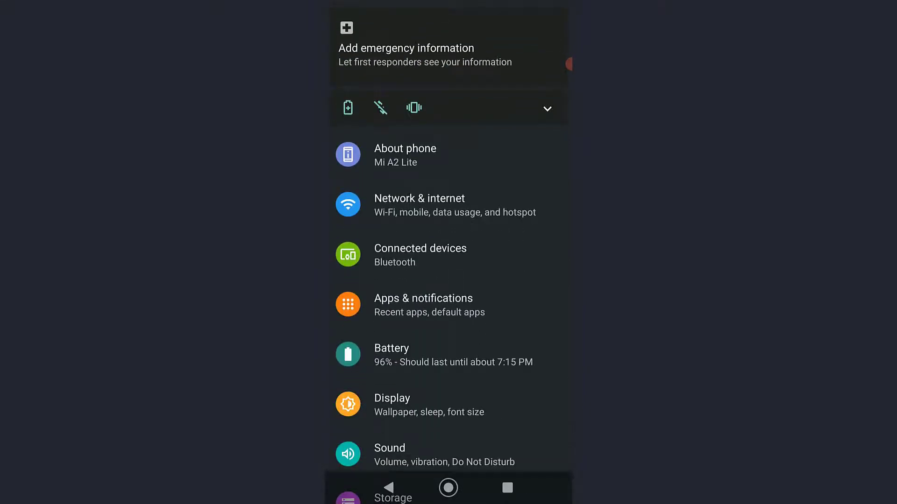
{"action": "left_click", "coordinate": [423, 304]}
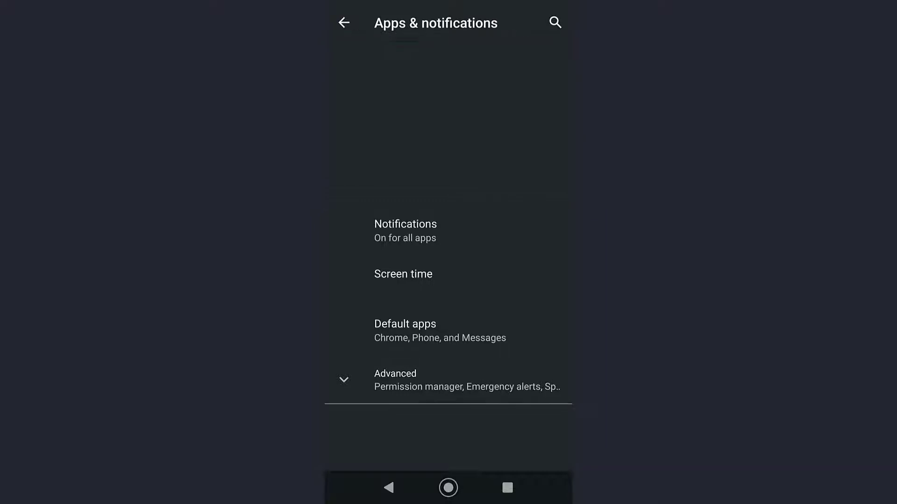
Clear WhatsApp's storage under Storage & cache, confirm OK, then relaunch WhatsApp.
{"action": "scroll", "scroll_direction": "down", "scroll_amount": 3}
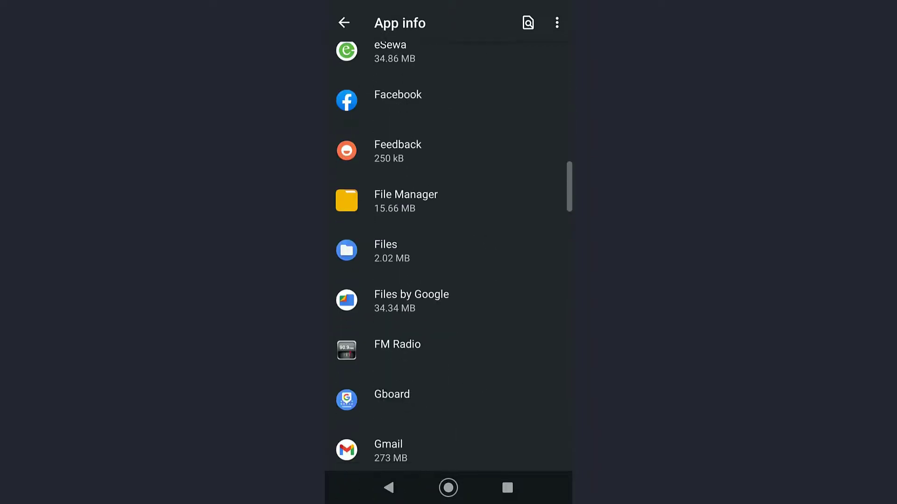
{"action": "scroll", "scroll_direction": "down", "scroll_amount": 3}
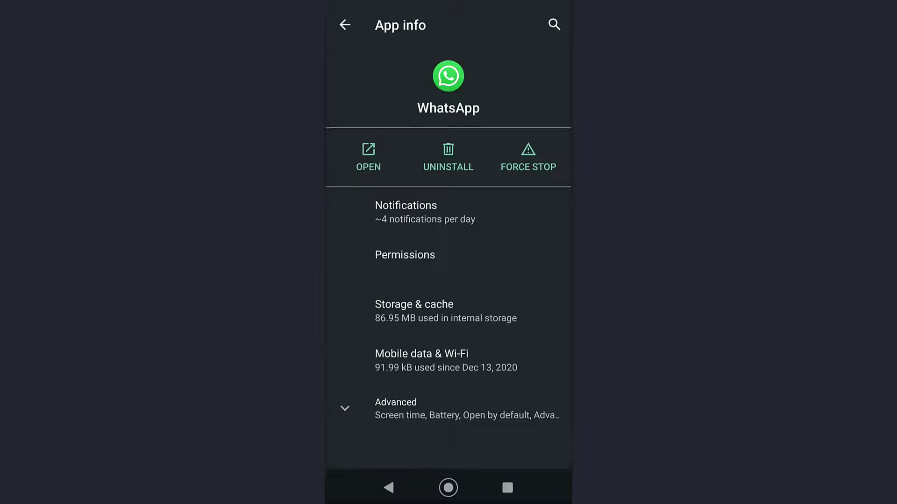
{"action": "left_click", "coordinate": [413, 311]}
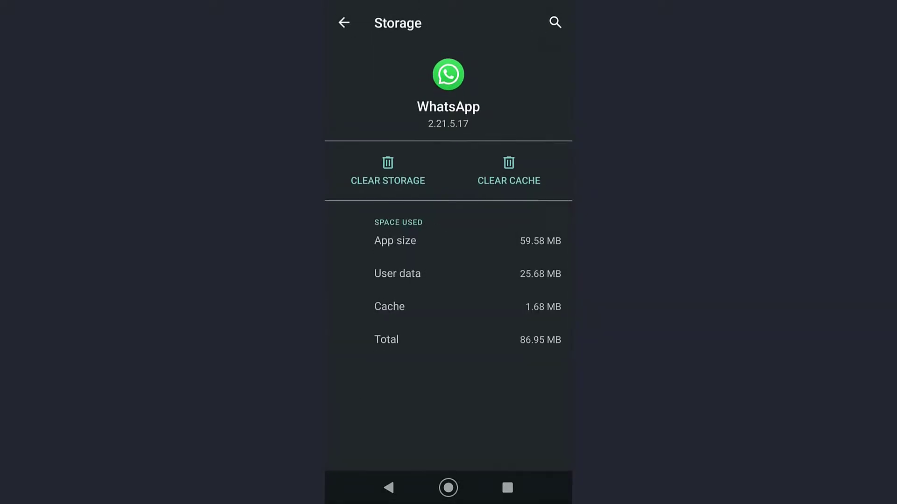
{"action": "left_click", "coordinate": [388, 172]}
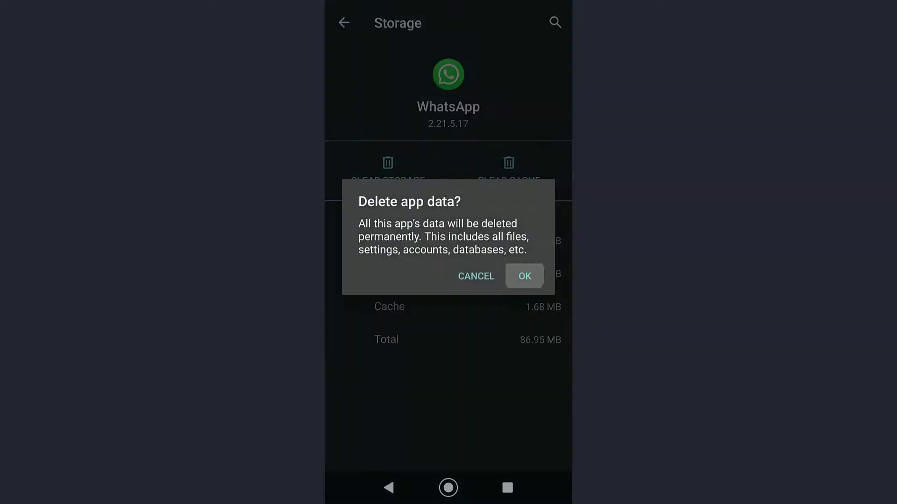
{"action": "left_click", "coordinate": [522, 276]}
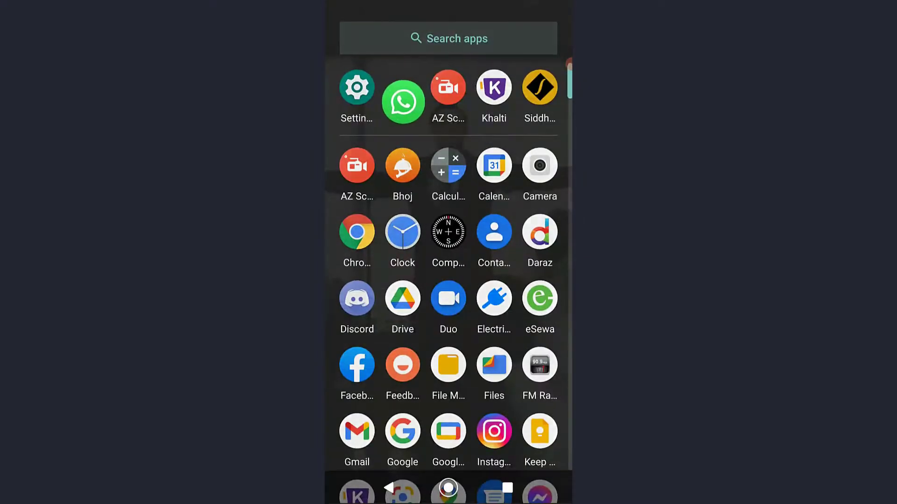
{"action": "left_click", "coordinate": [402, 101]}
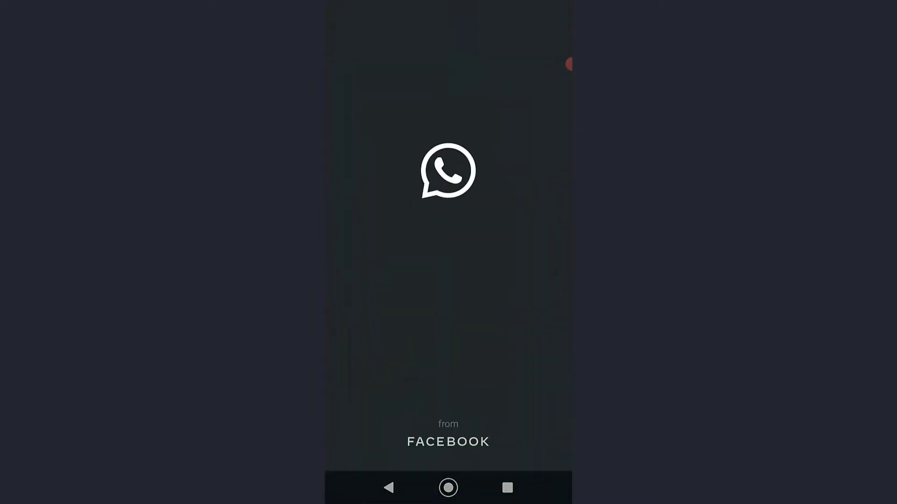